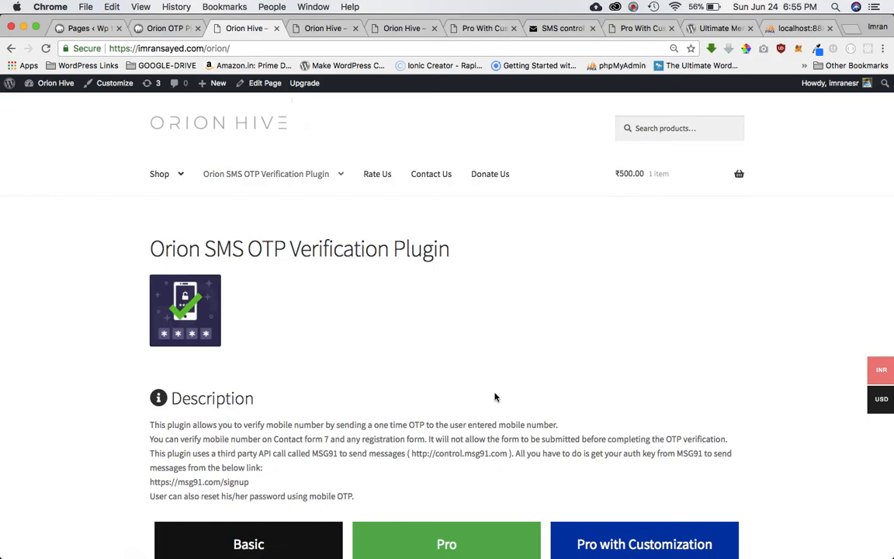
- Scroll to the pricing table and get the free Basic Orion SMS OTP plugin
left_click(227, 48)
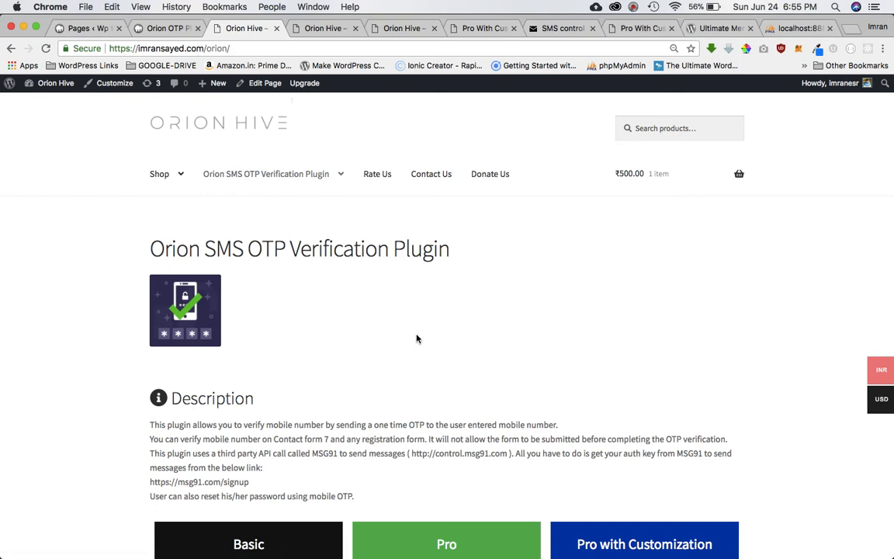
scroll("down", 3)
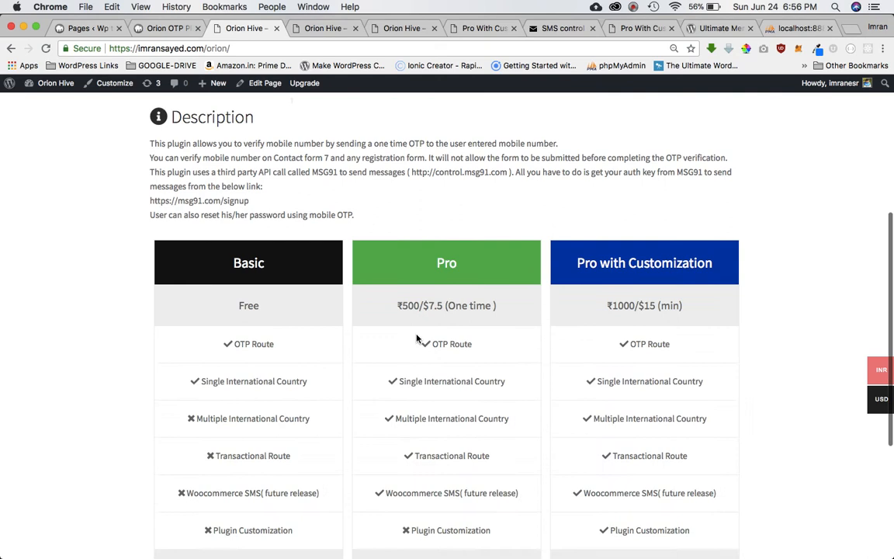
scroll("down", 3)
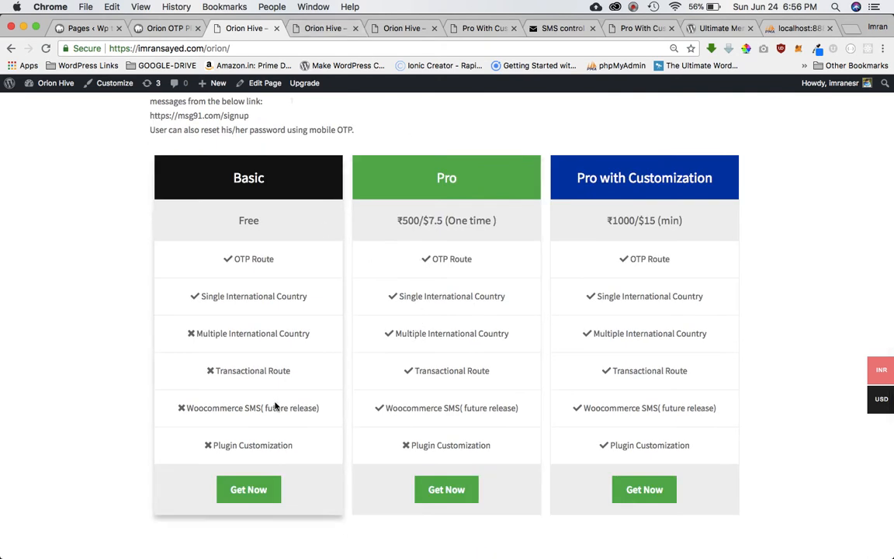
mouse_move(248, 489)
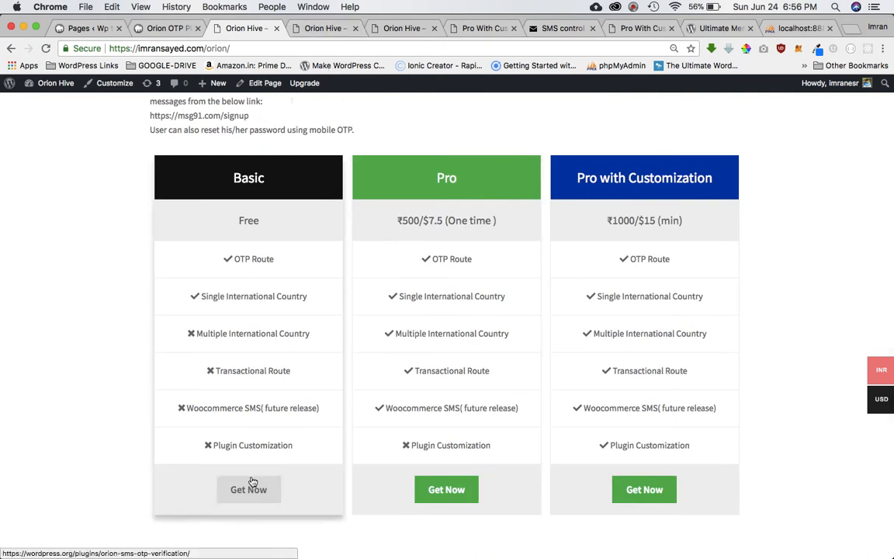
left_click(248, 489)
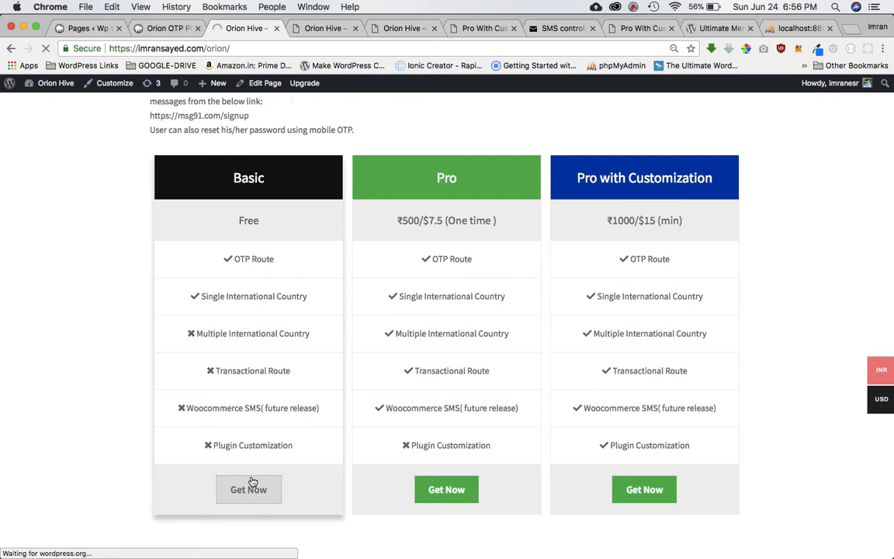
left_click(249, 489)
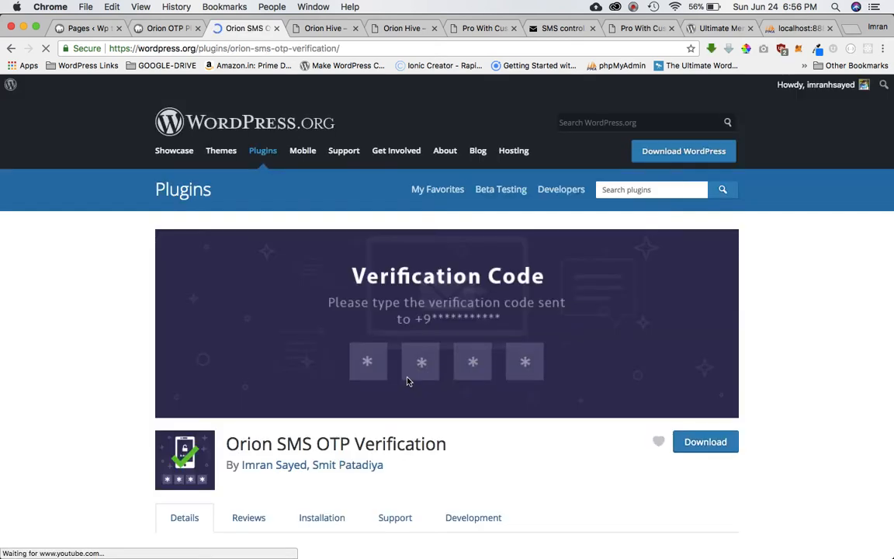
scroll("down", 3)
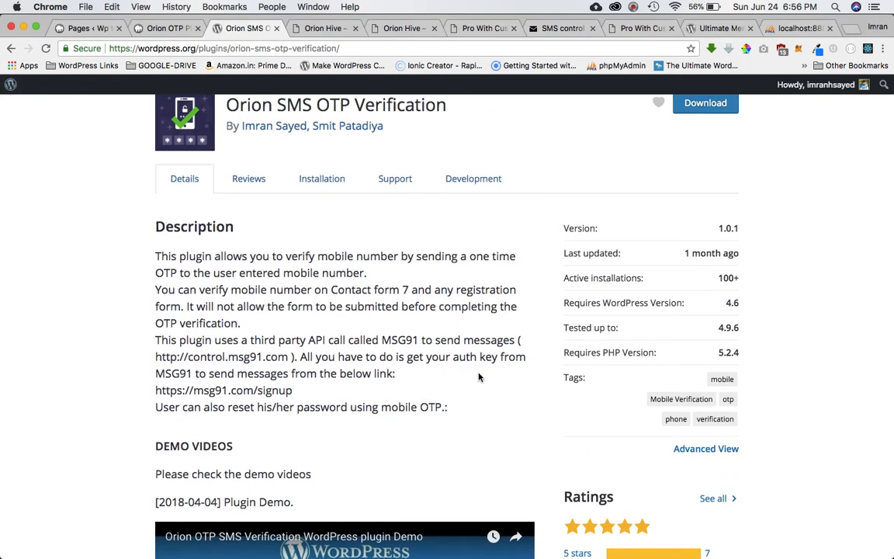
scroll("down", 3)
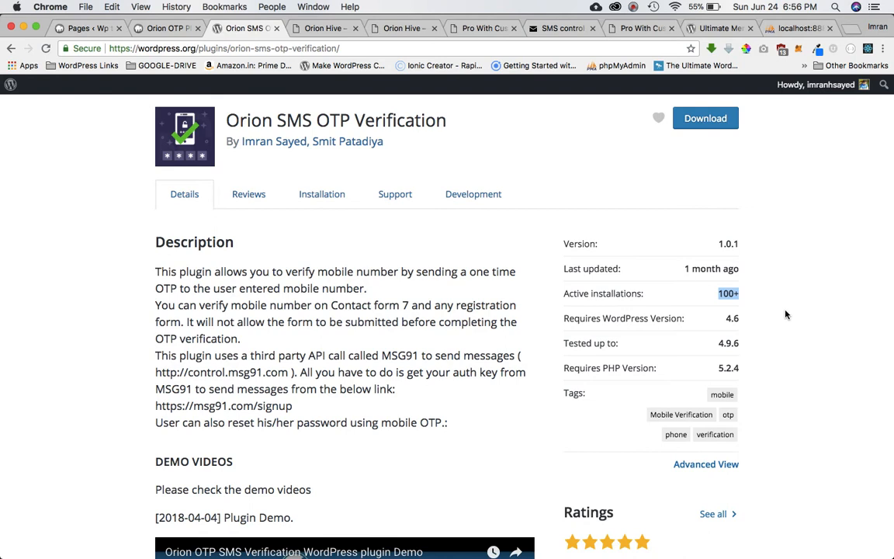
scroll("down", 3)
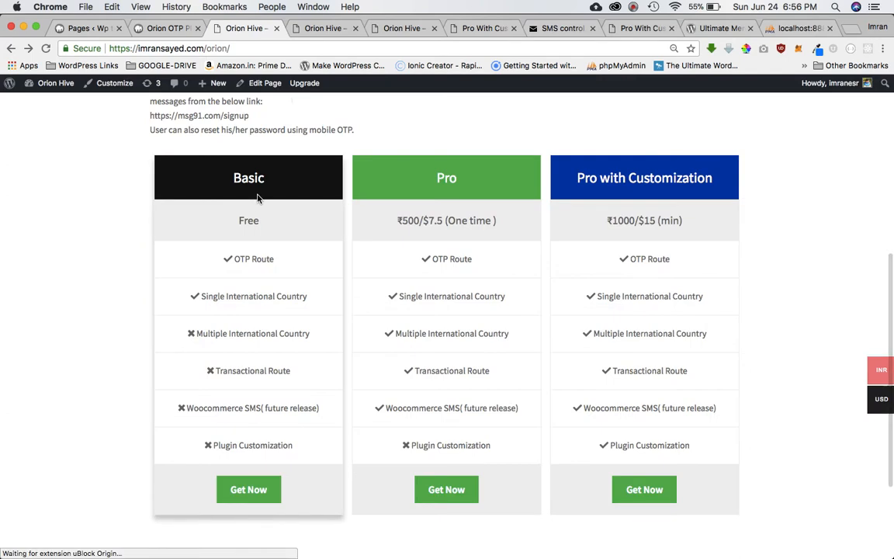
mouse_move(648, 196)
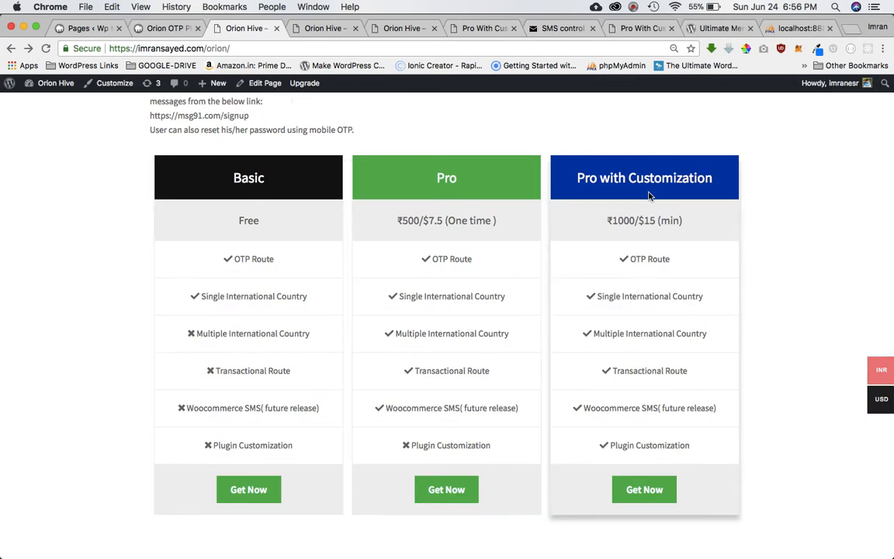
mouse_move(685, 196)
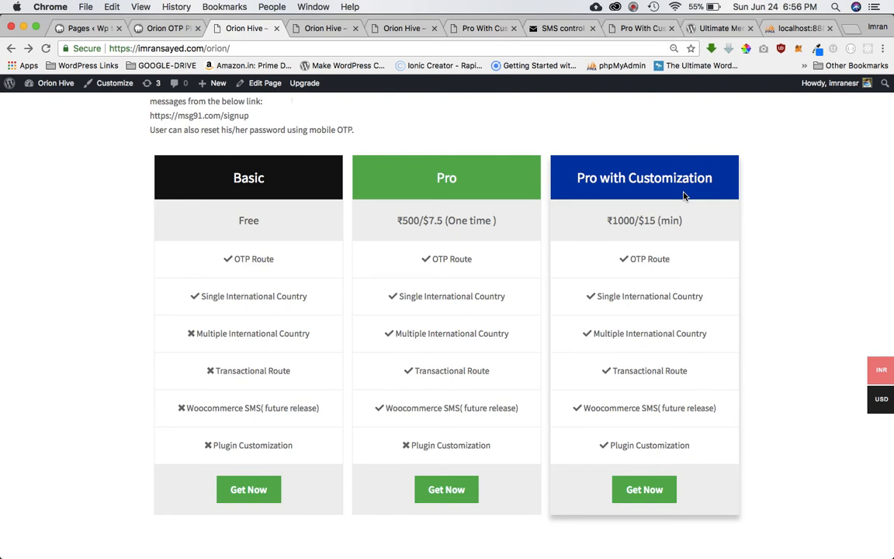
left_click(634, 6)
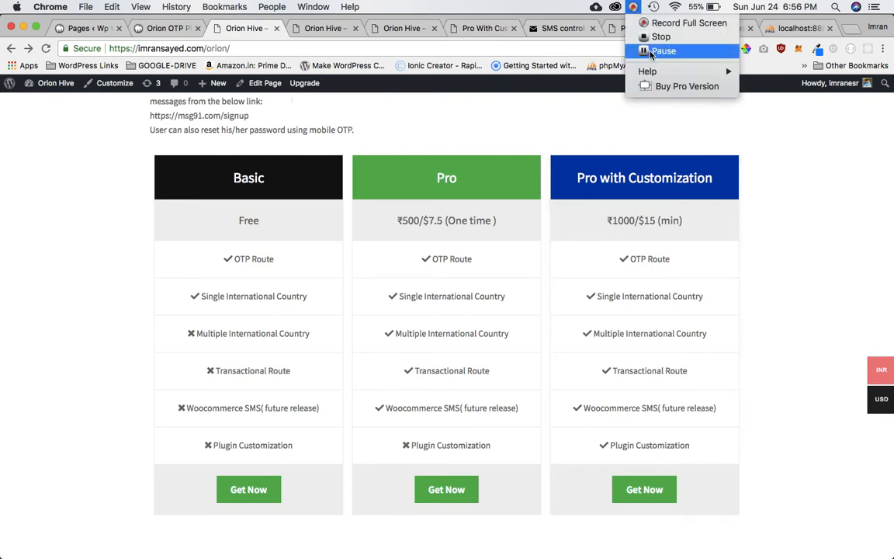
- Review the Terms & Conditions, highlighting Profile Builder and Profile Press, then return to pricing
left_click(441, 28)
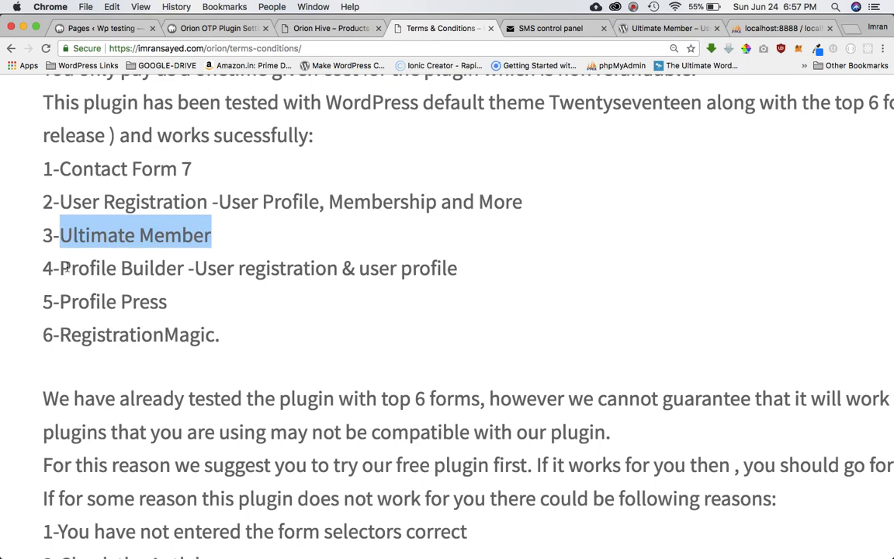
double_click(122, 268)
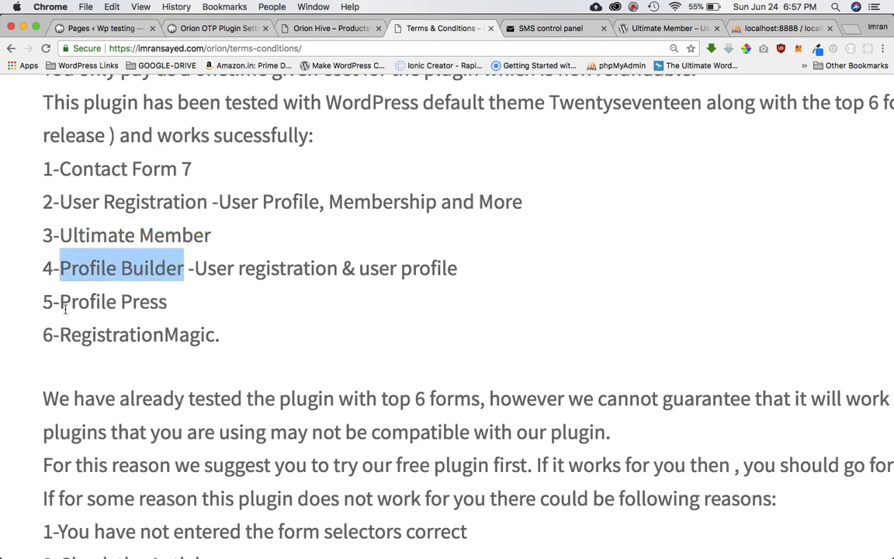
double_click(141, 334)
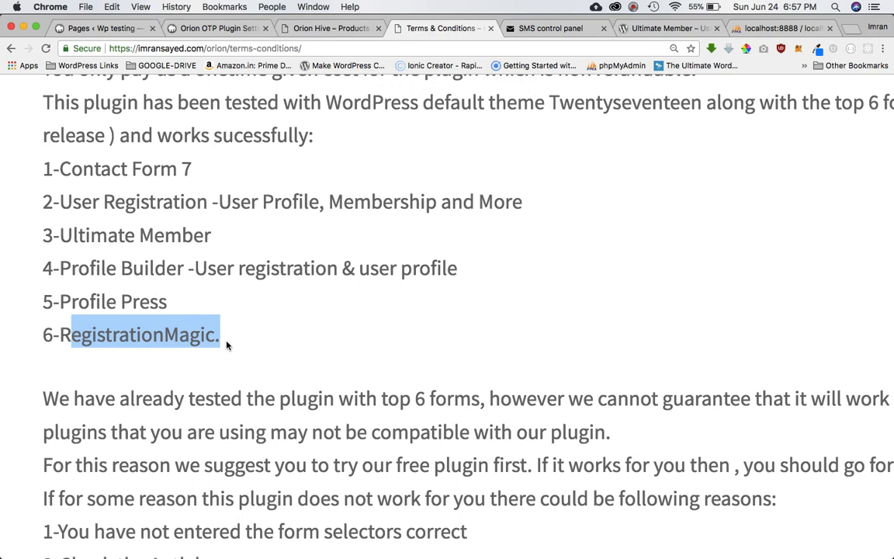
mouse_move(207, 274)
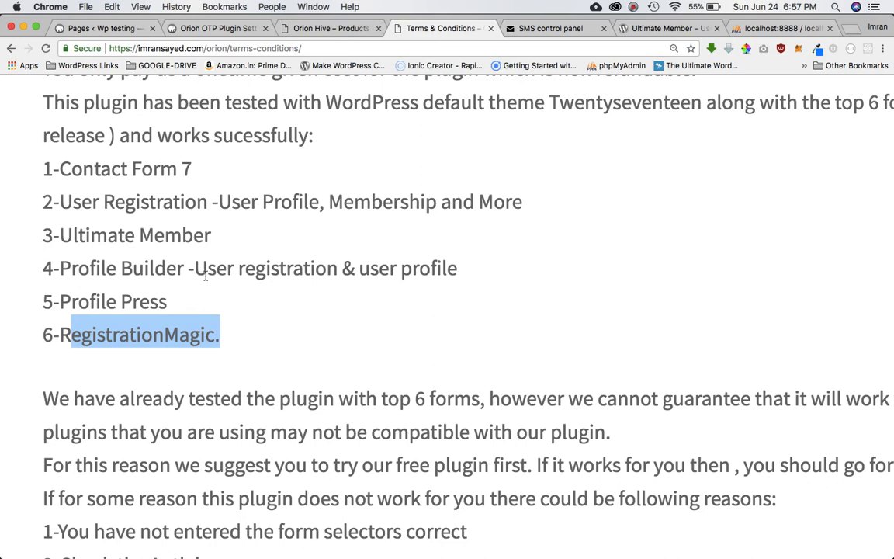
double_click(624, 101)
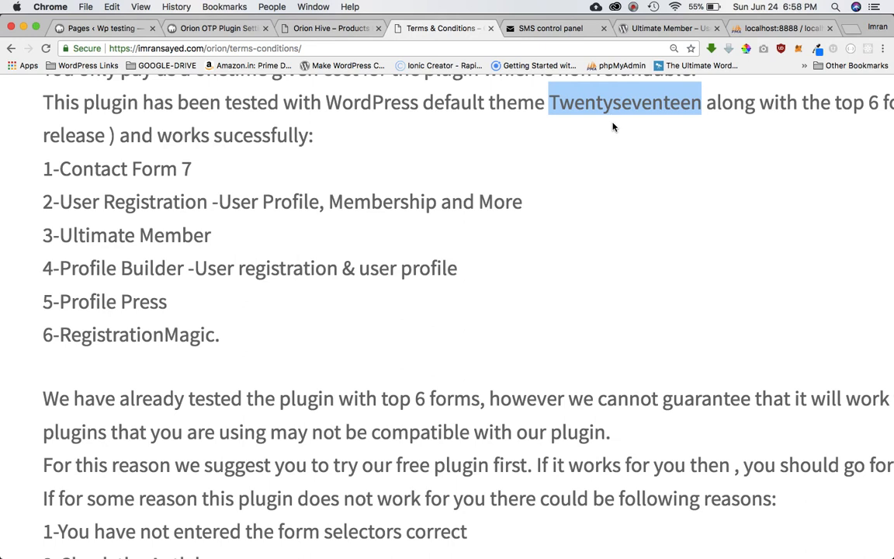
mouse_move(621, 114)
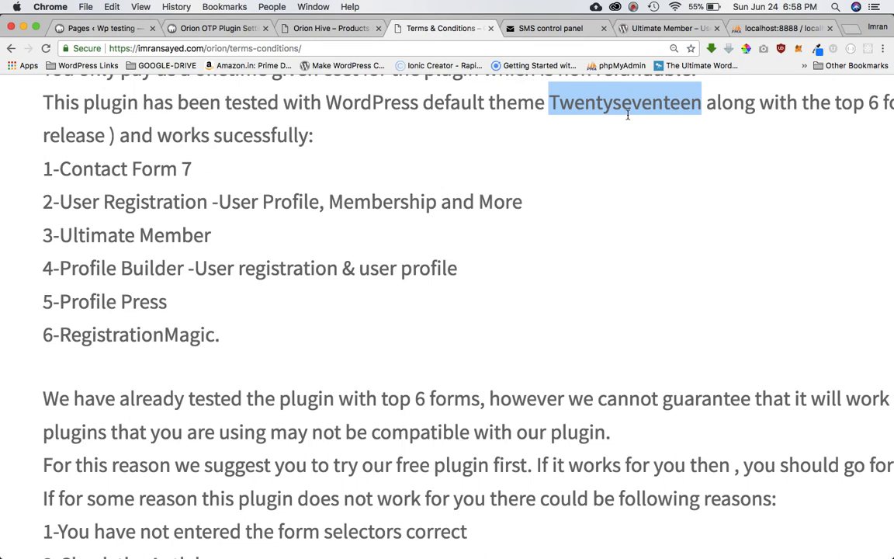
mouse_move(559, 159)
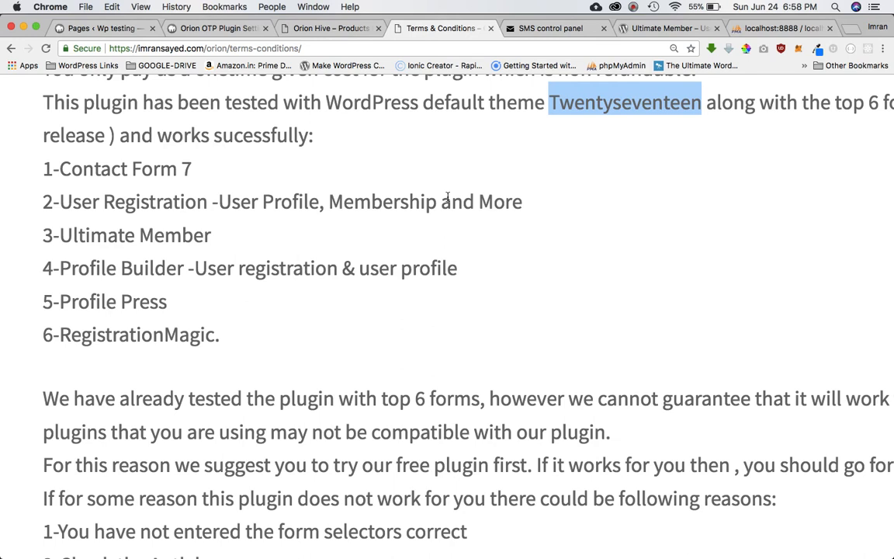
mouse_move(132, 248)
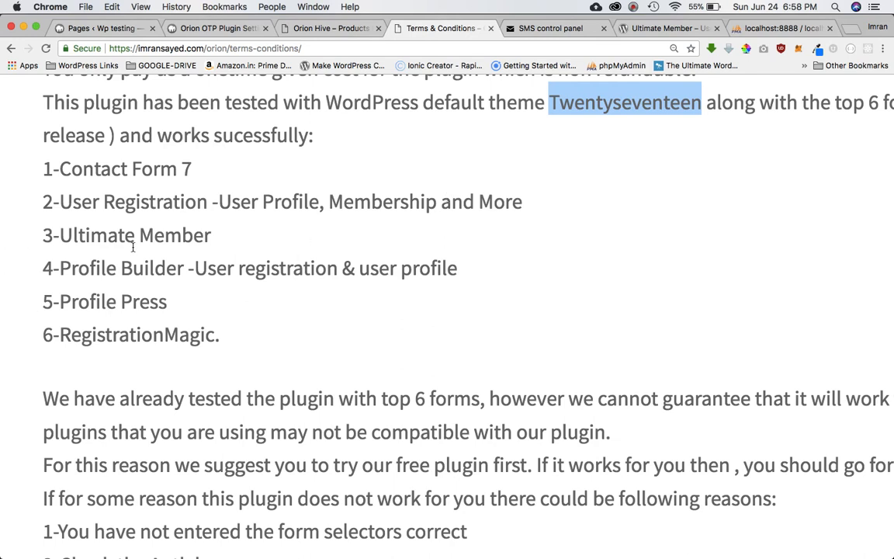
left_click(217, 28)
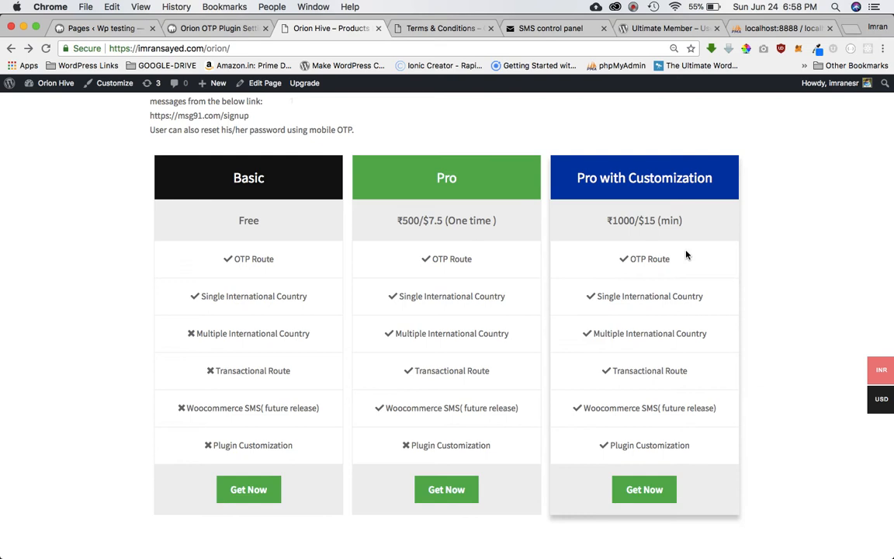
scroll("down", 3)
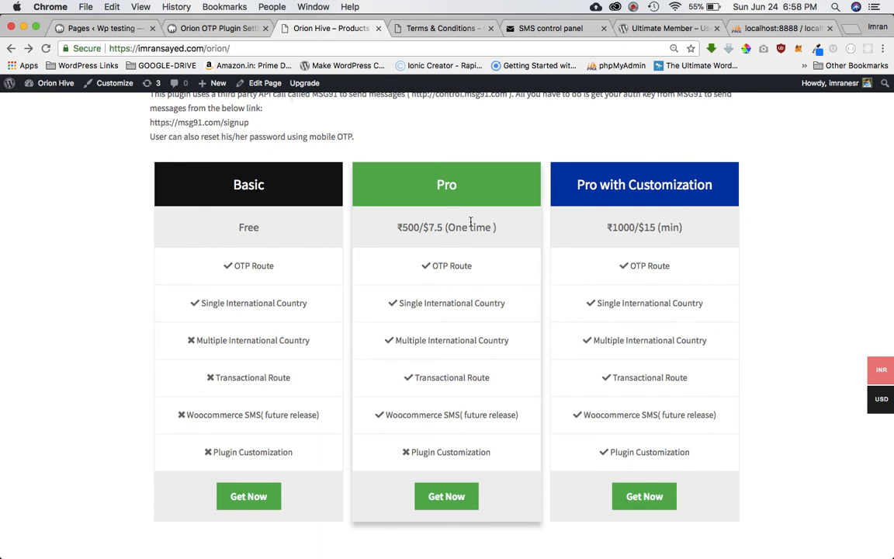
mouse_move(681, 432)
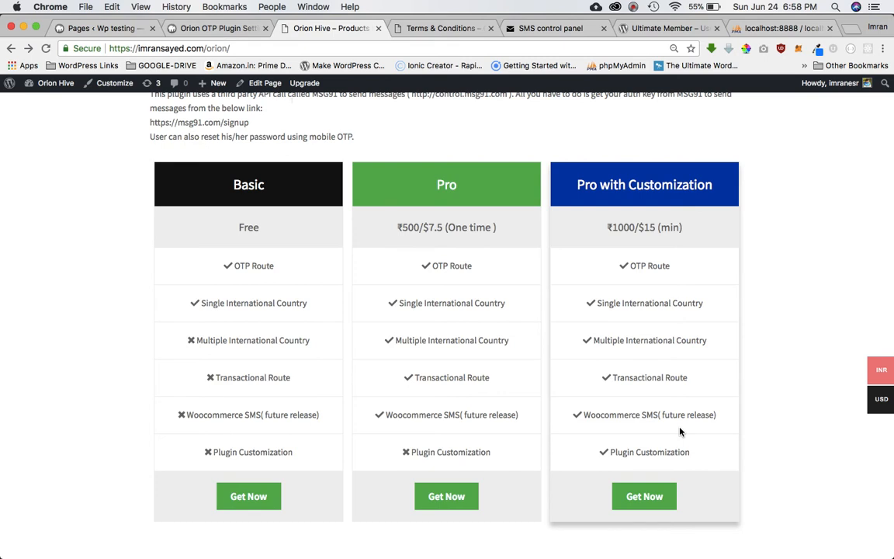
mouse_move(694, 281)
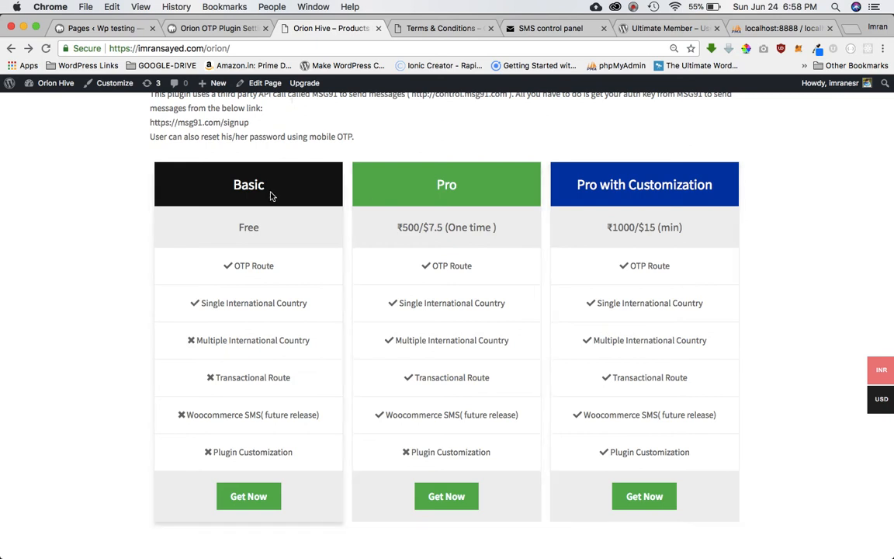
mouse_move(253, 378)
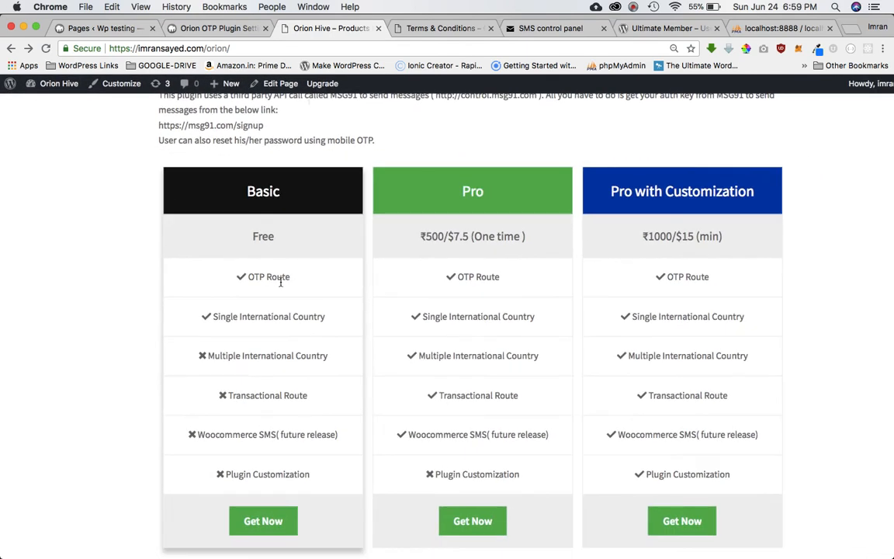
double_click(268, 277)
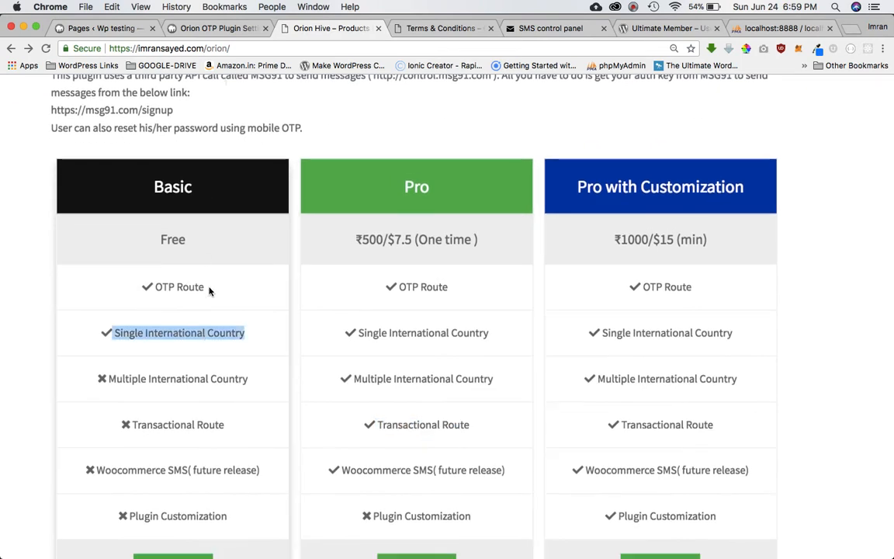
scroll("down", 3)
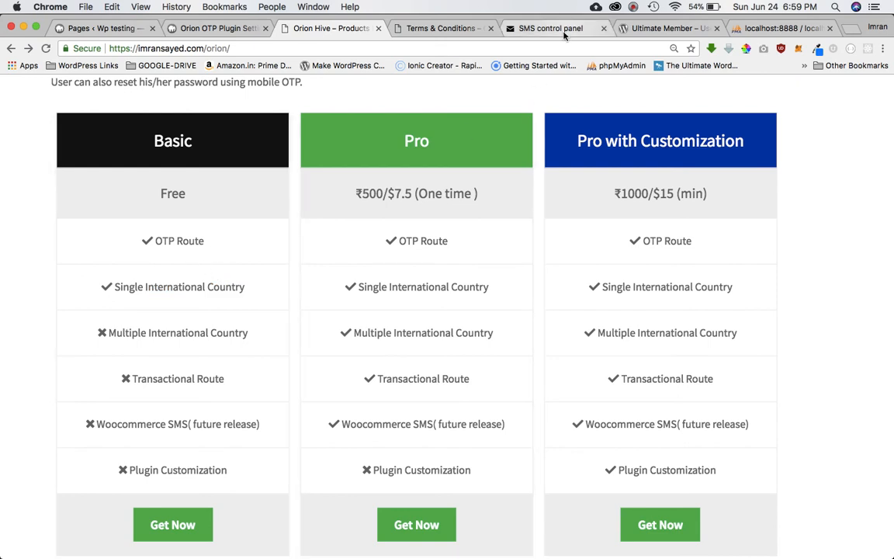
left_click(551, 28)
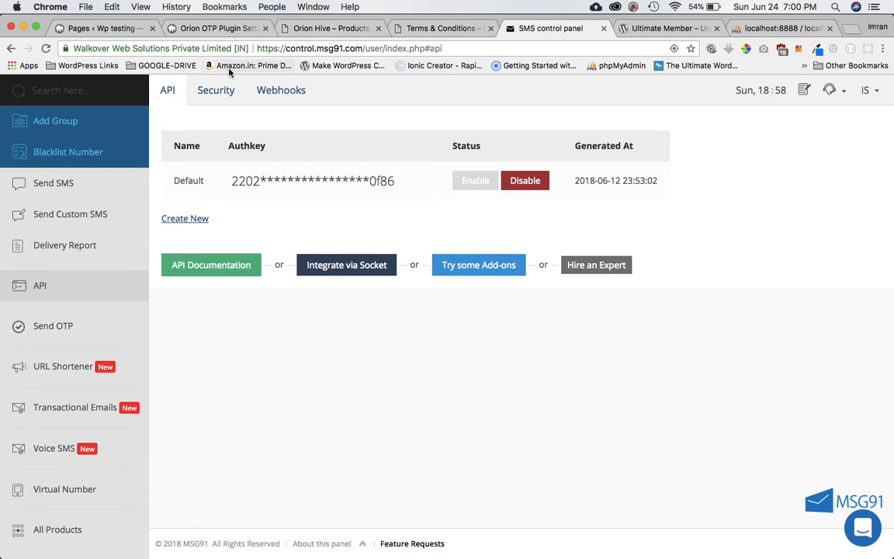
mouse_move(177, 44)
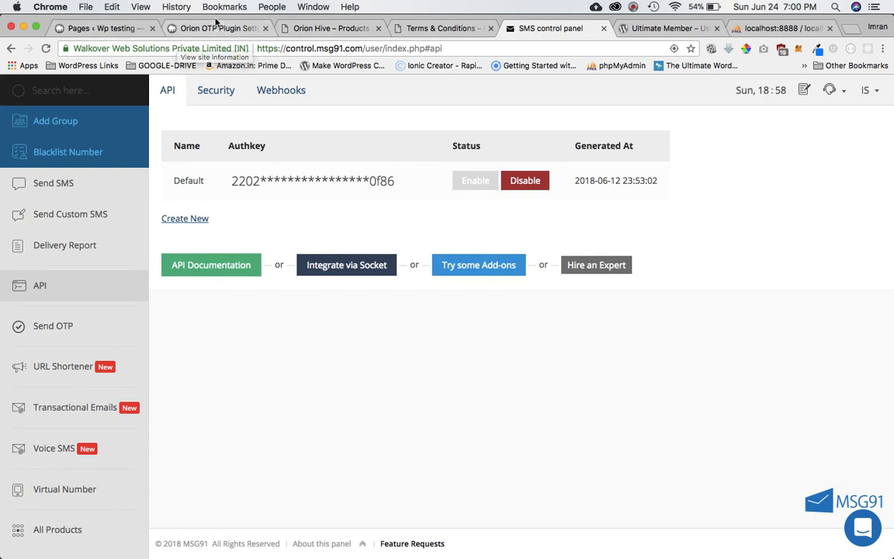
left_click(218, 28)
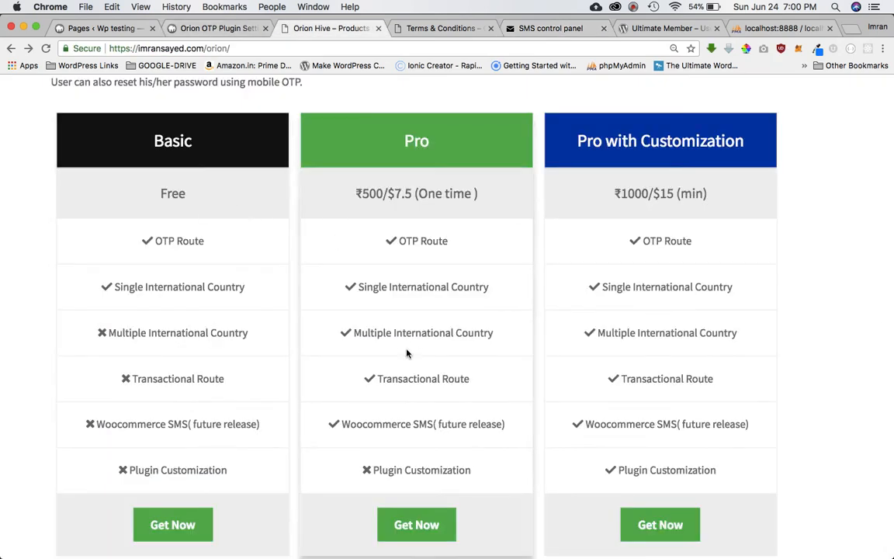
mouse_move(223, 287)
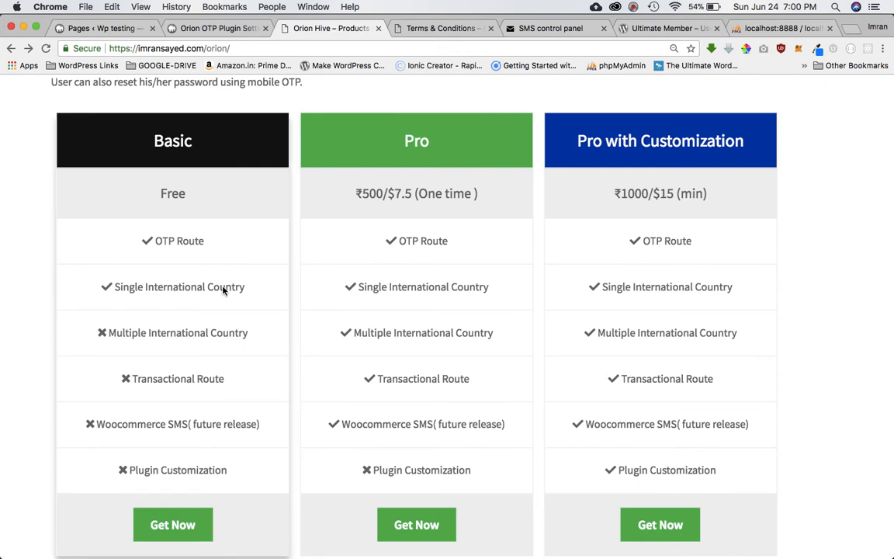
mouse_move(125, 331)
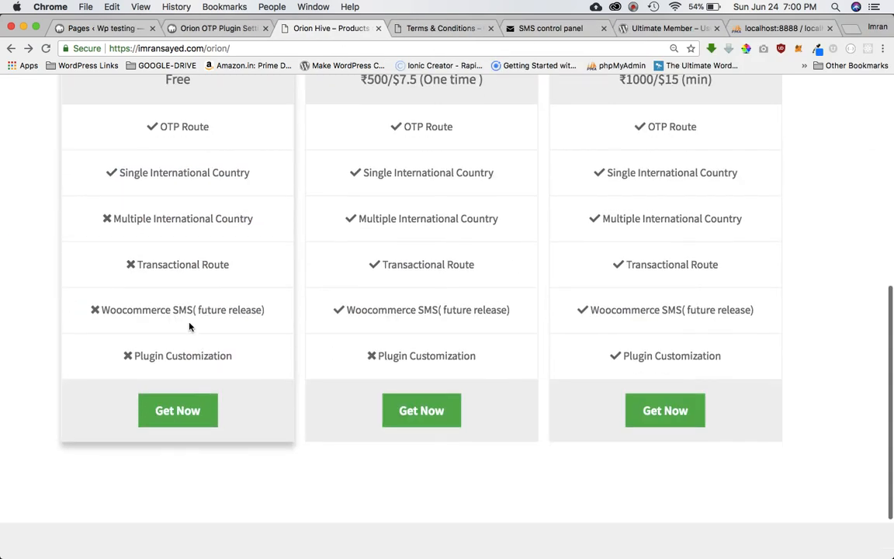
double_click(182, 264)
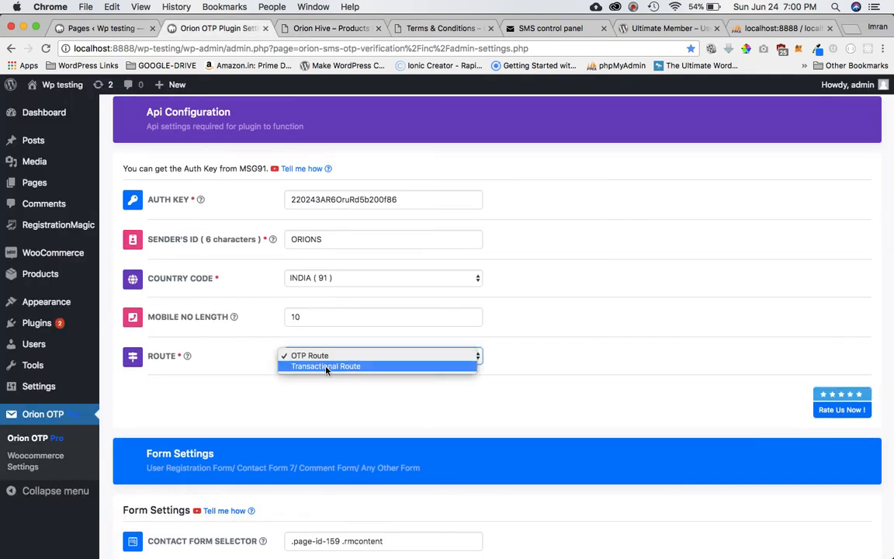
- Click on the Orion OTP settings page toward the Route dropdown
left_click(310, 354)
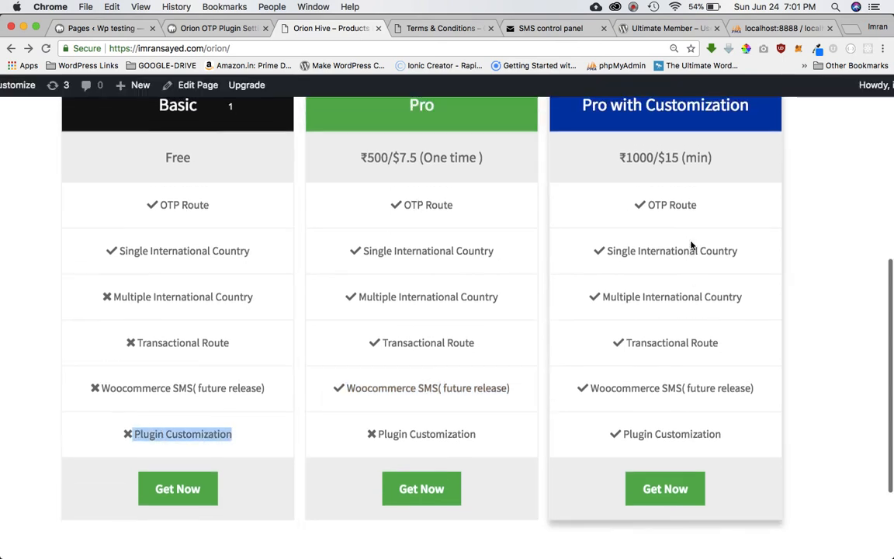
mouse_move(743, 371)
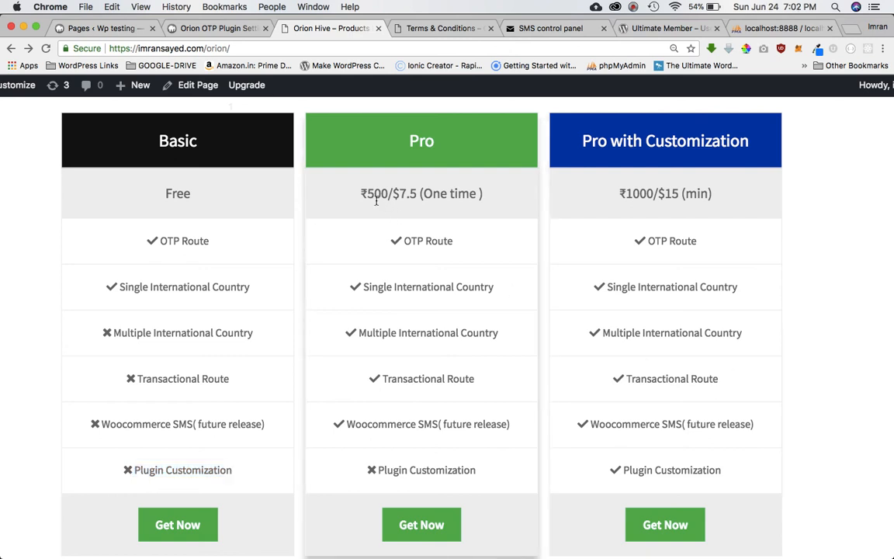
double_click(375, 193)
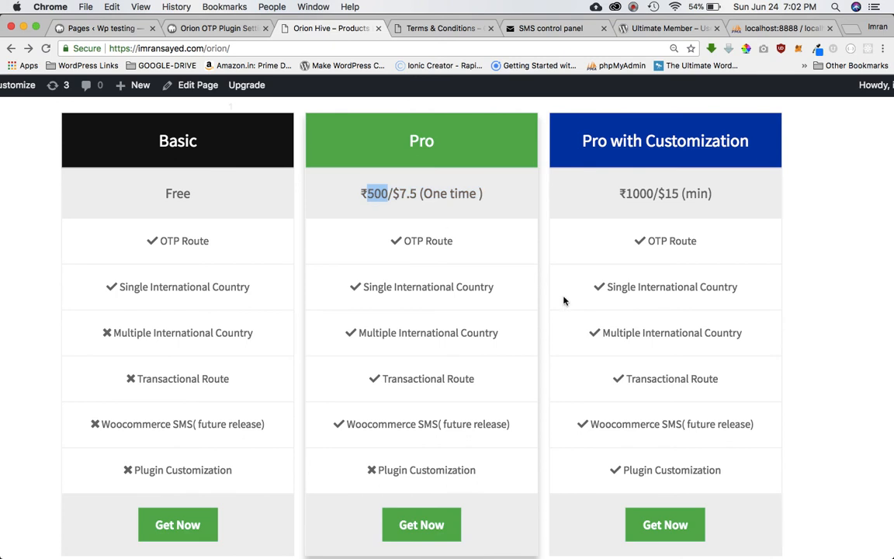
scroll("down", 3)
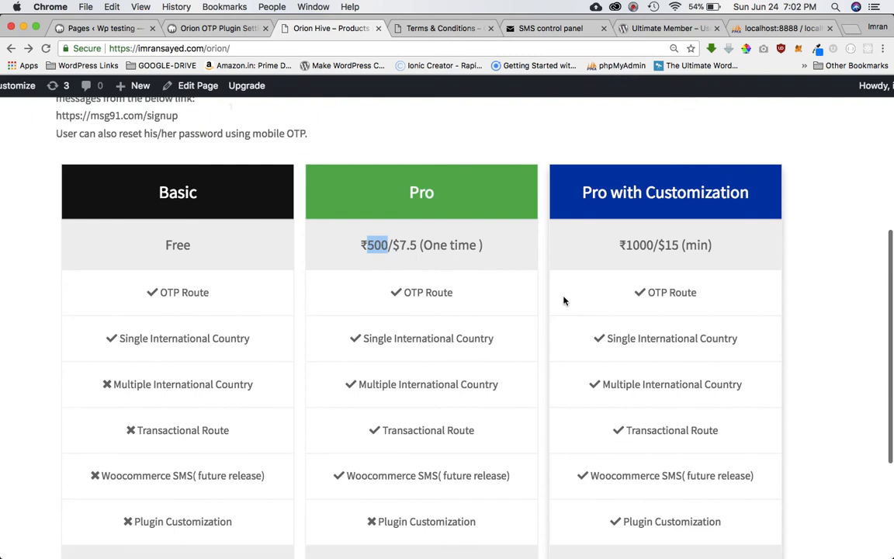
scroll("down", 3)
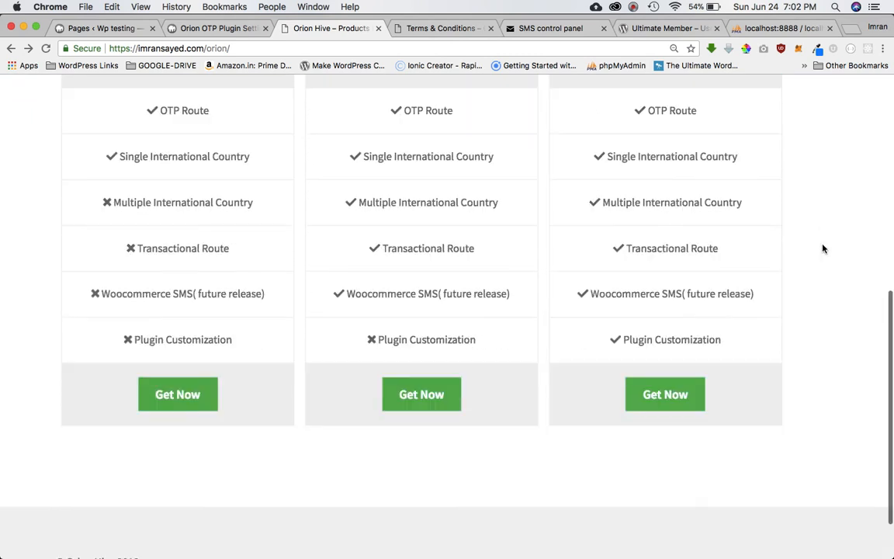
scroll("up", 3)
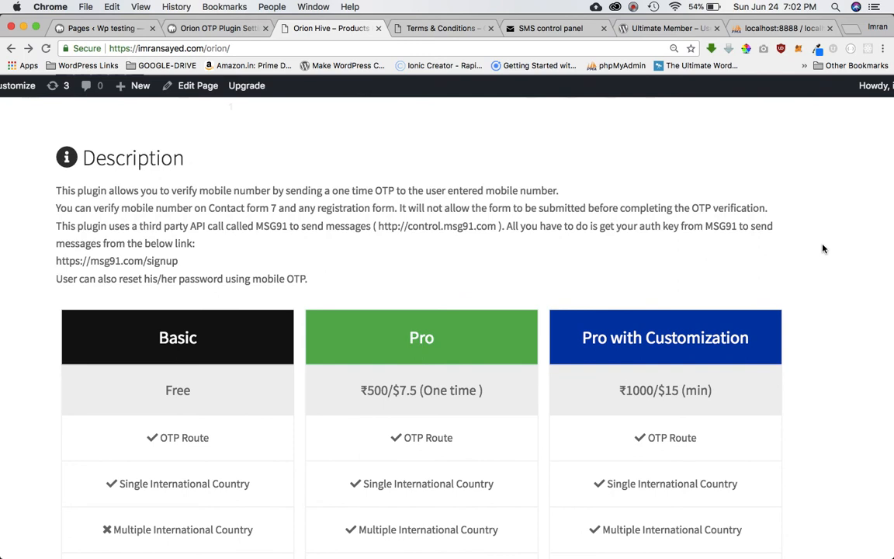
scroll("down", 3)
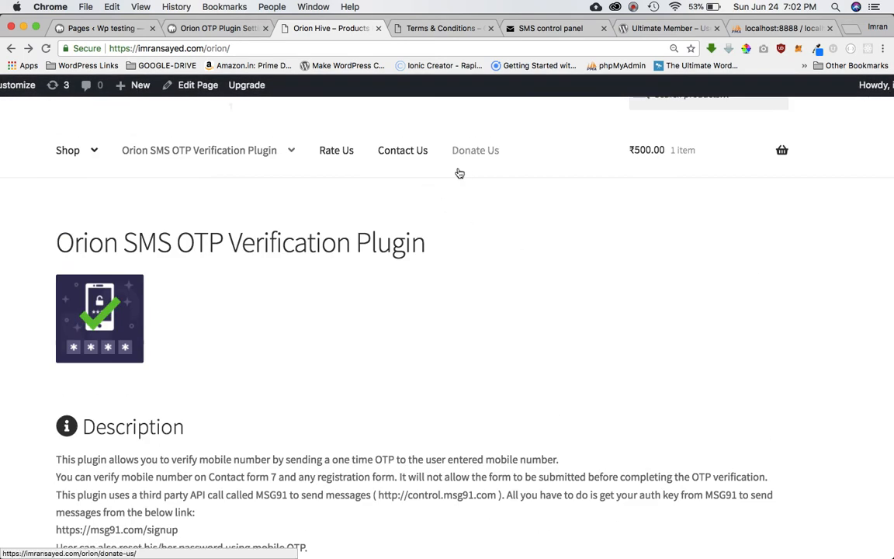
mouse_move(477, 165)
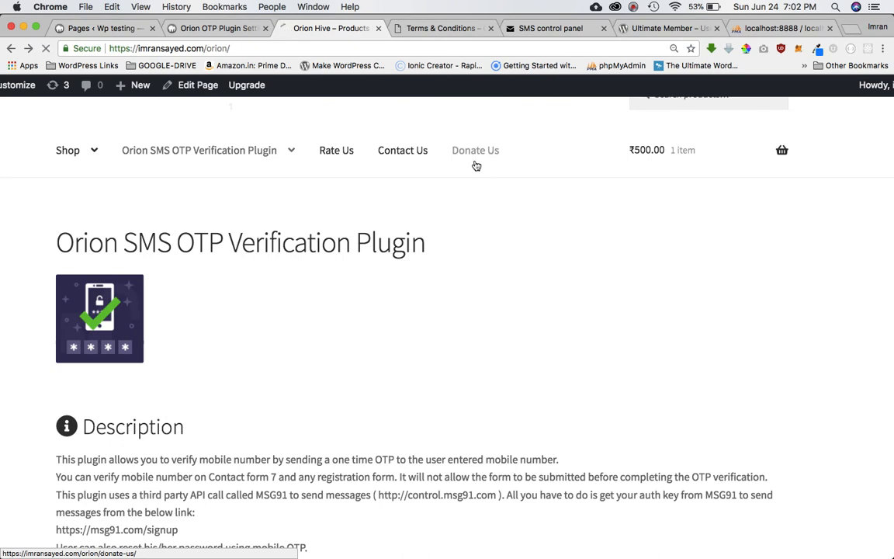
- Visit the Donate Us, Contact Us and Rate Us pages
left_click(475, 150)
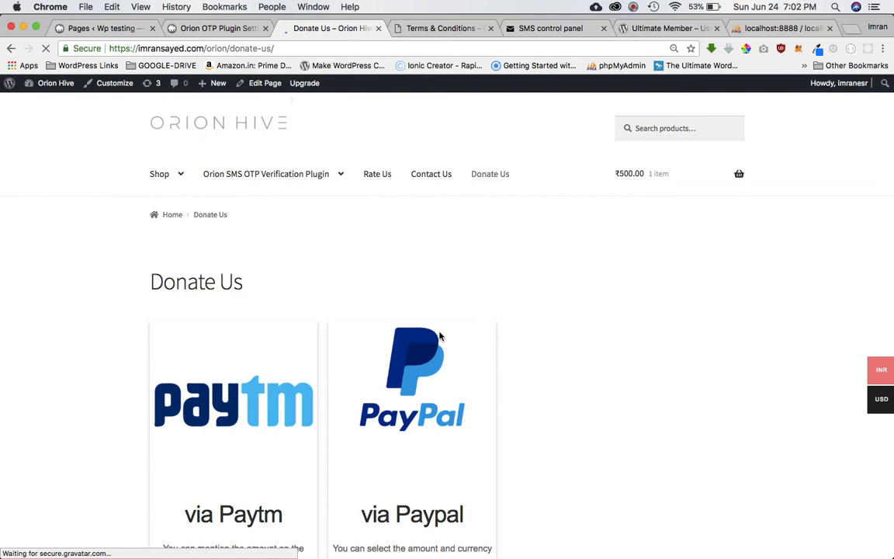
scroll("down", 3)
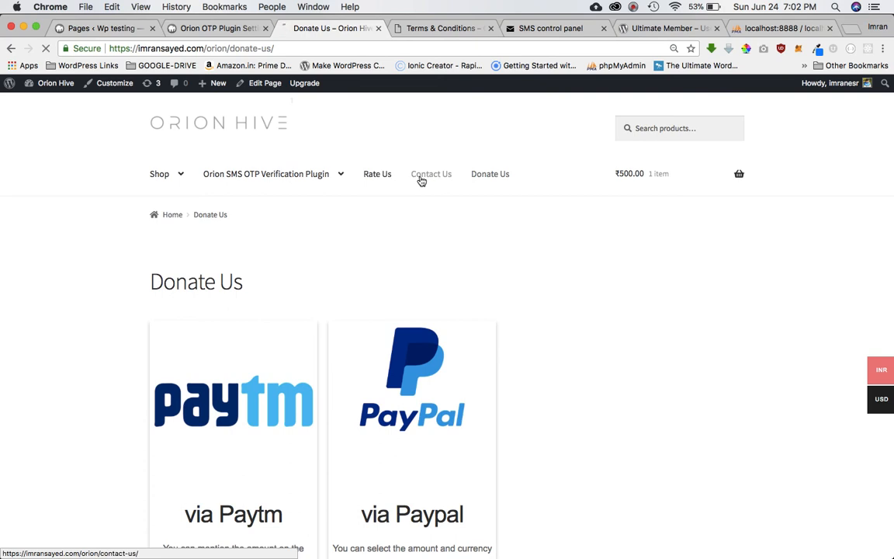
left_click(431, 173)
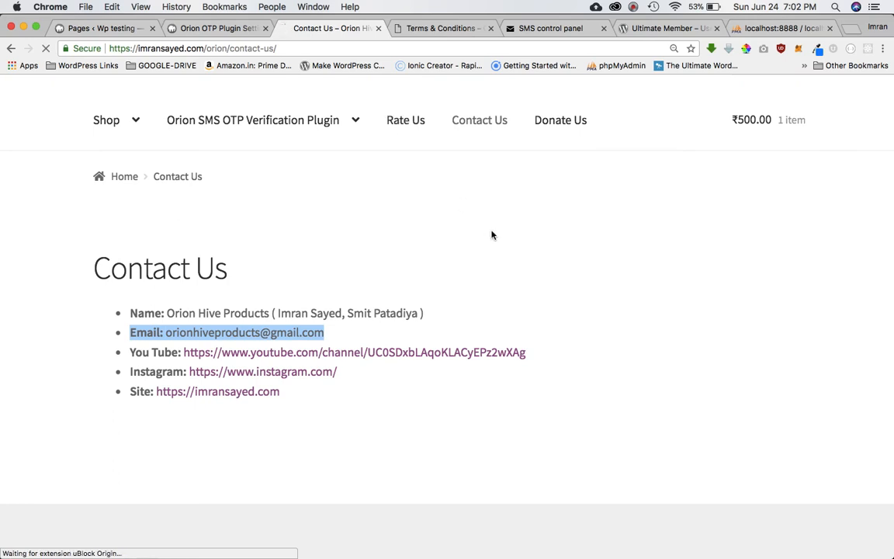
left_click(405, 120)
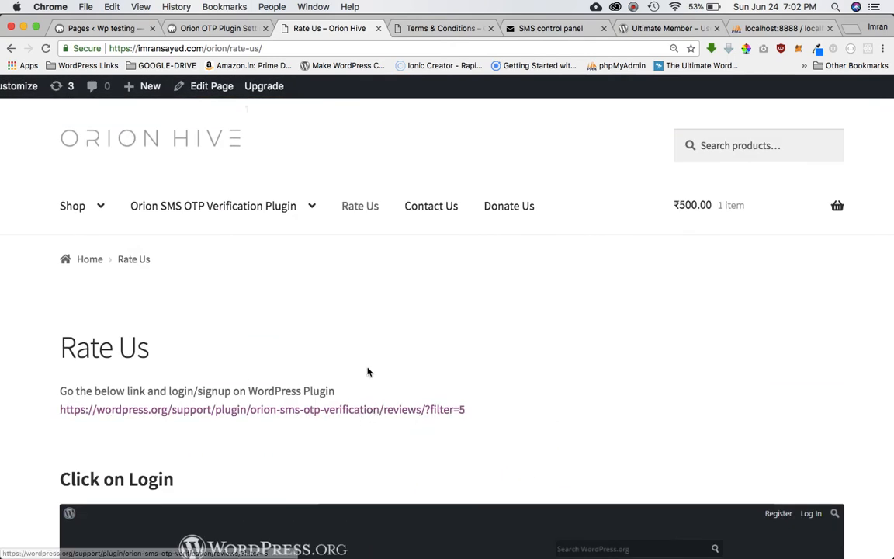
- Browse Tutorials and FAQ, toggle 'Plugin Not Working', and return to Orion OTP settings
scroll("down", 3)
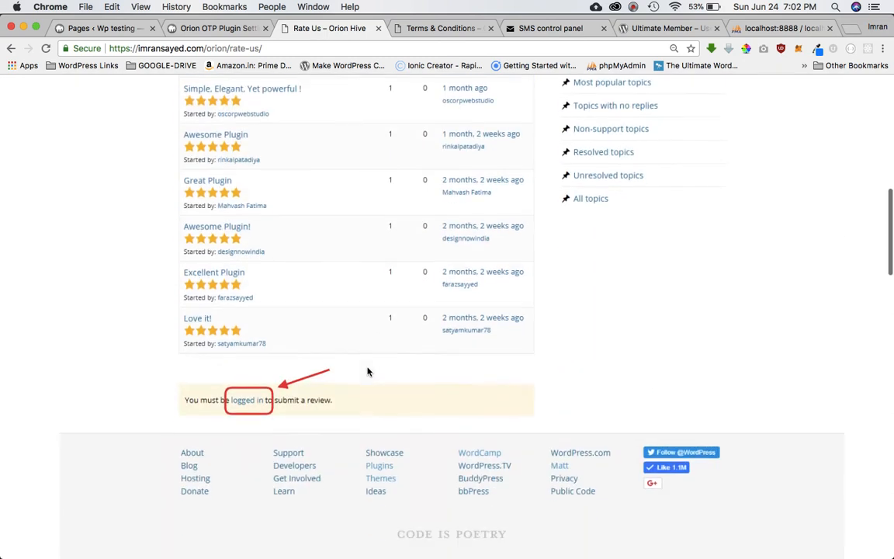
left_click(249, 400)
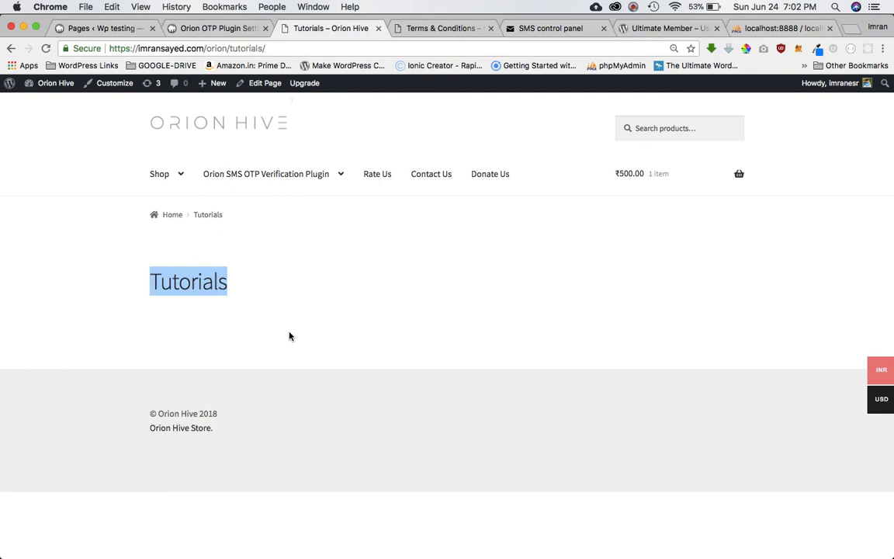
mouse_move(372, 305)
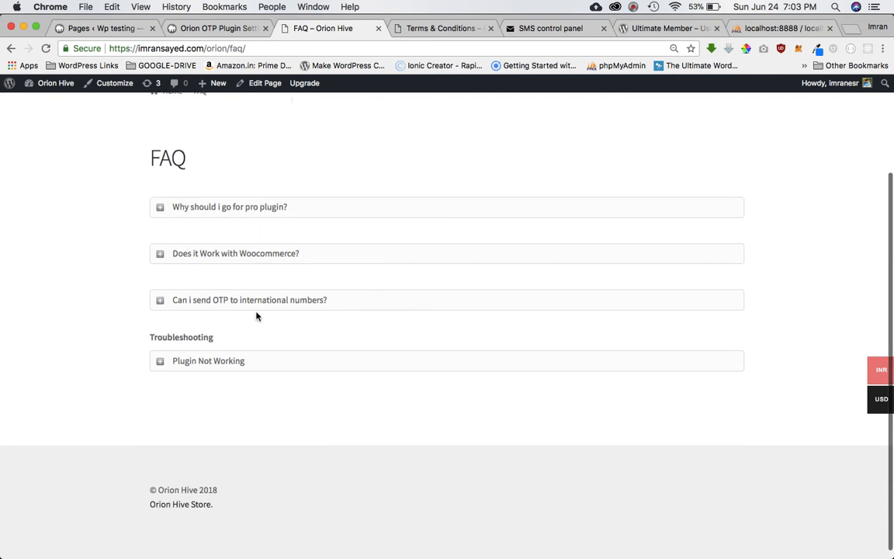
left_click(208, 360)
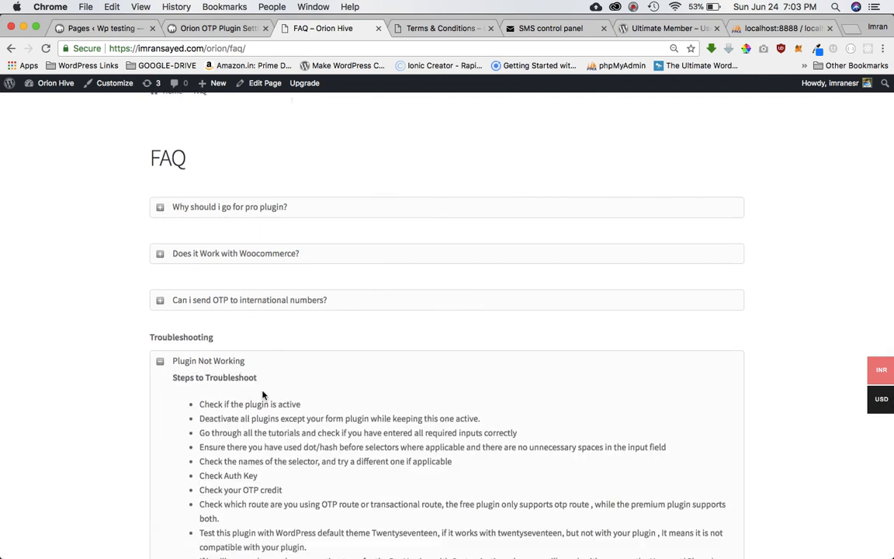
left_click(208, 360)
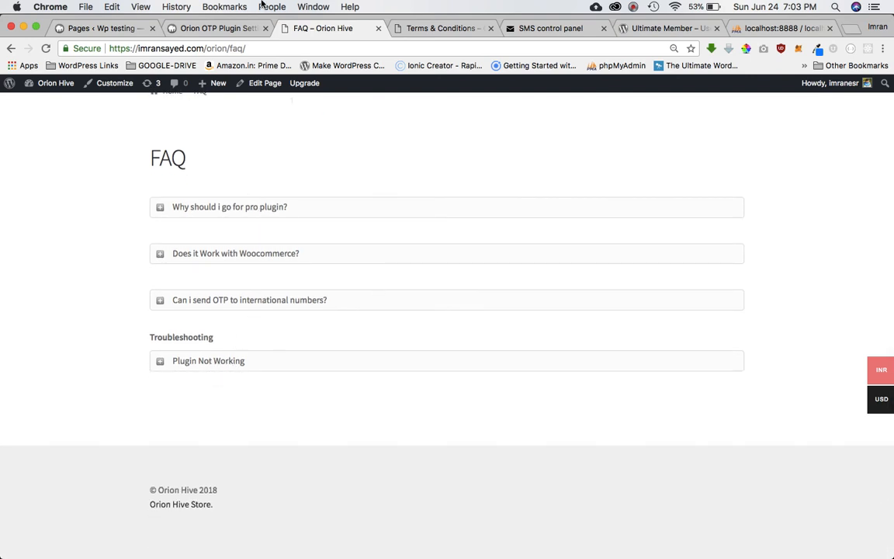
left_click(217, 29)
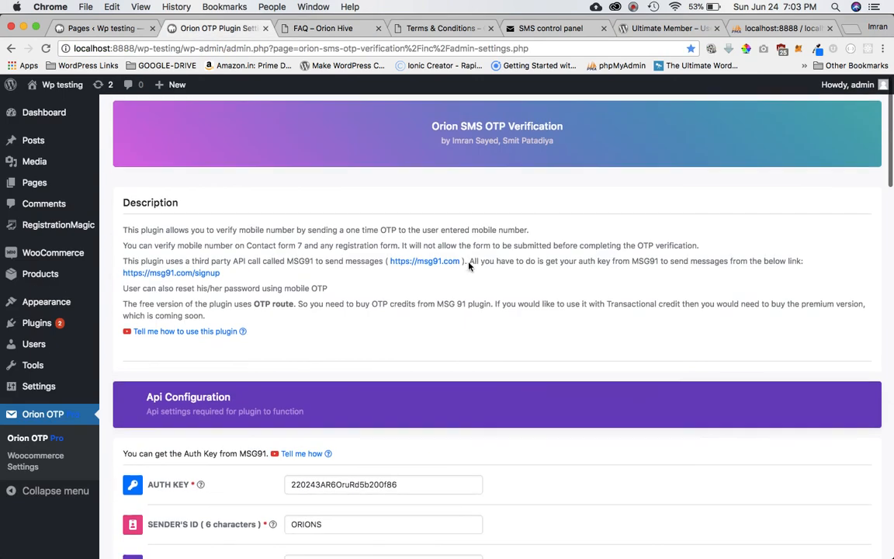
scroll("down", 3)
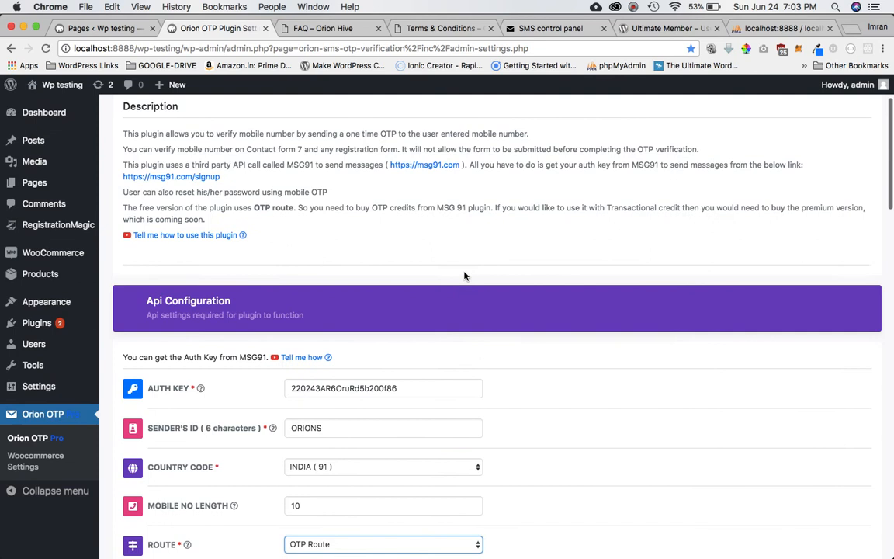
scroll("down", 3)
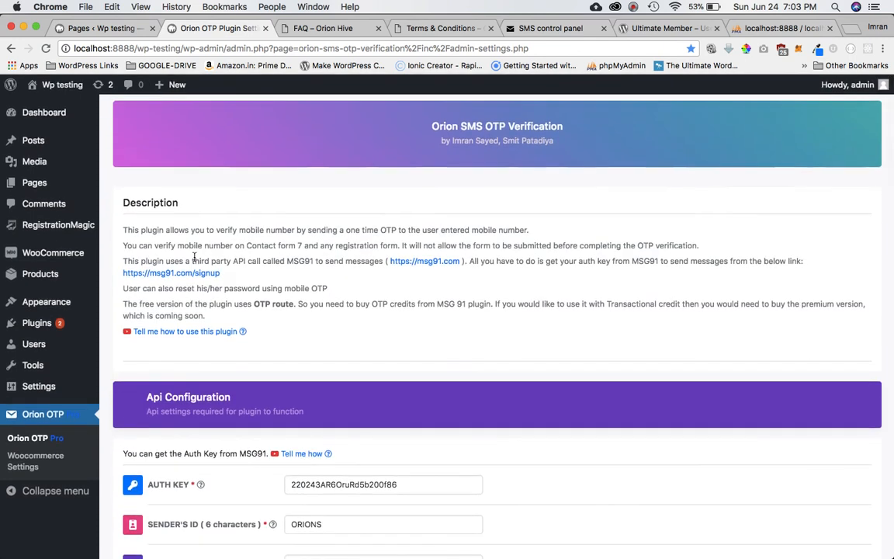
scroll("down", 3)
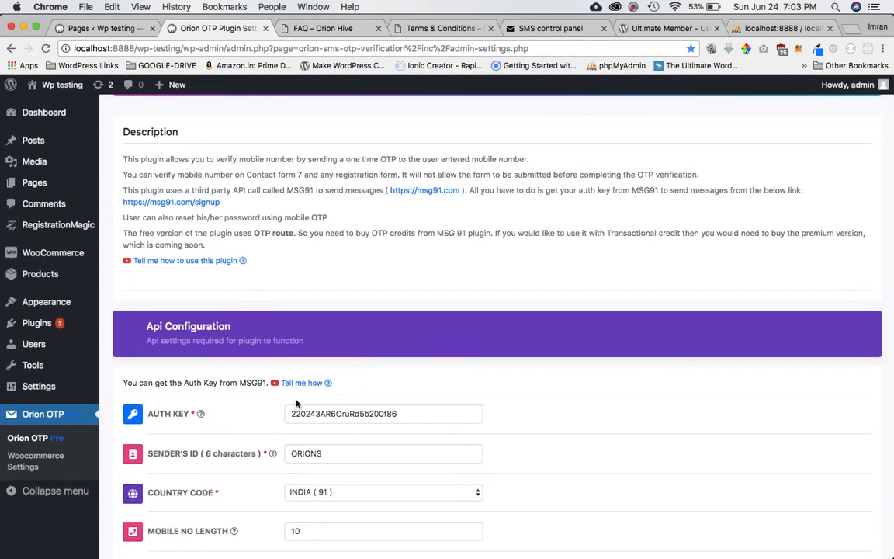
scroll("down", 3)
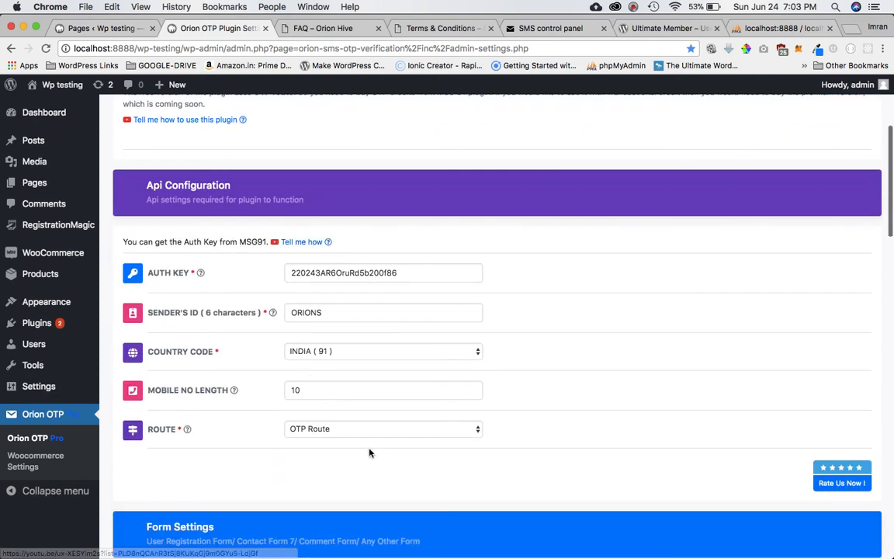
scroll("up", 3)
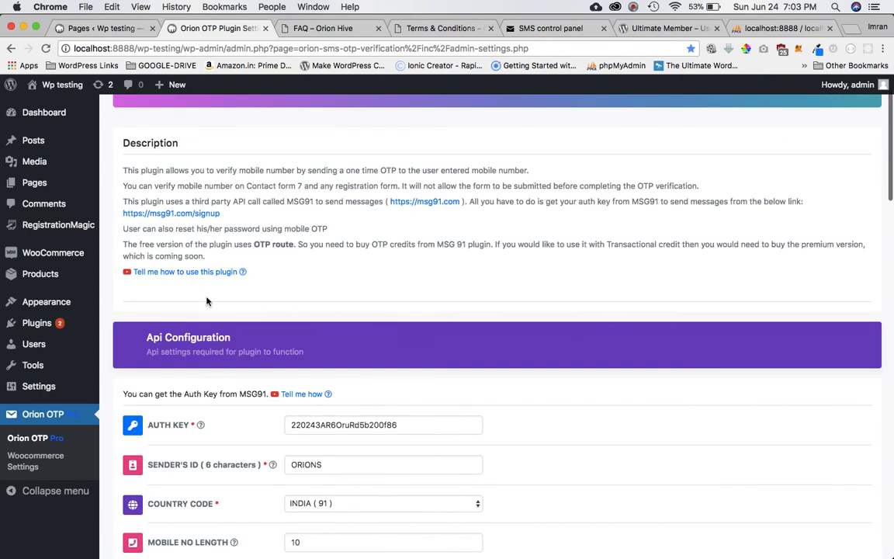
scroll("down", 3)
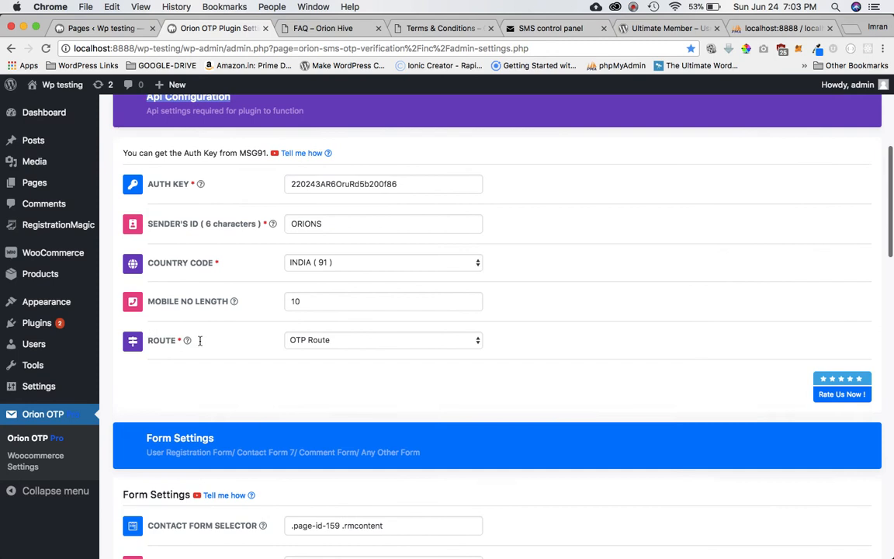
scroll("down", 3)
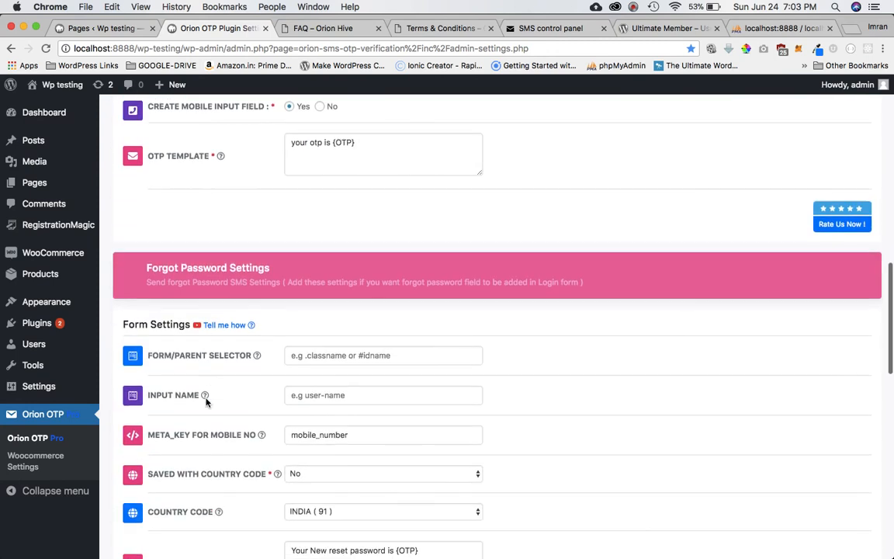
scroll("down", 3)
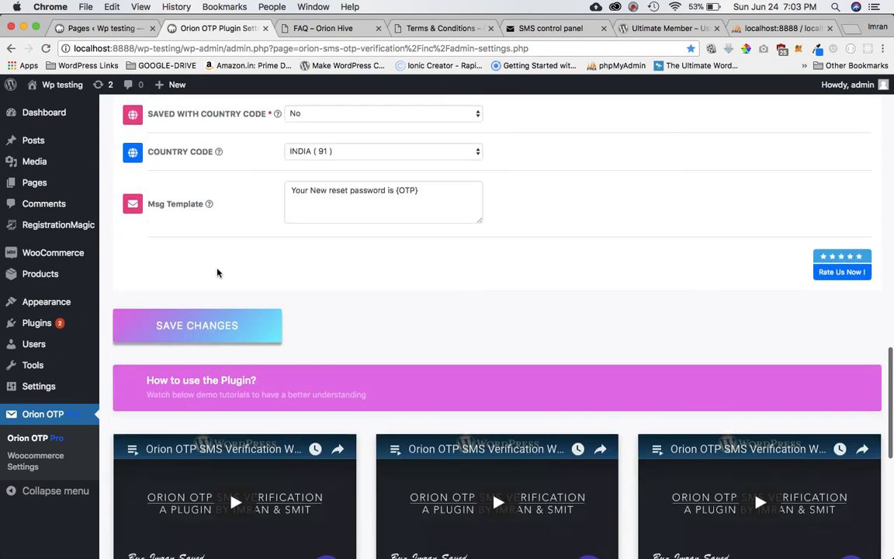
scroll("down", 3)
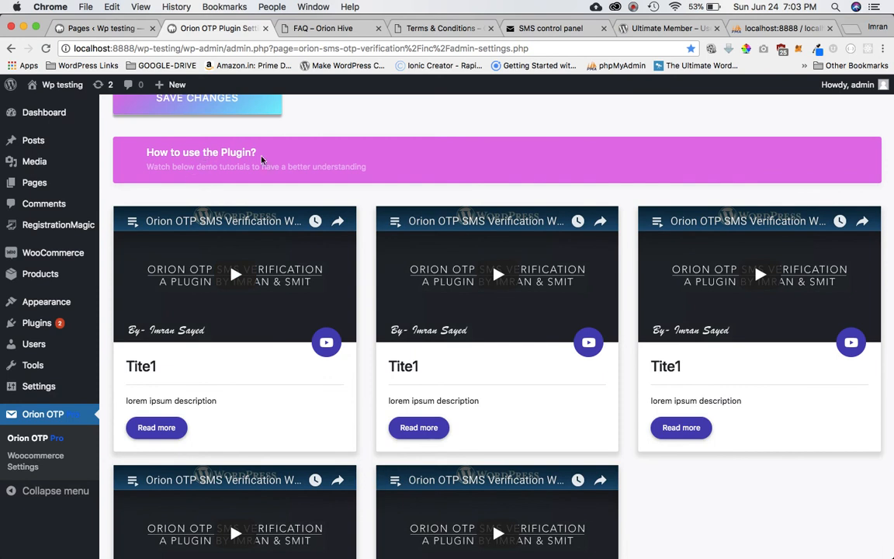
scroll("down", 3)
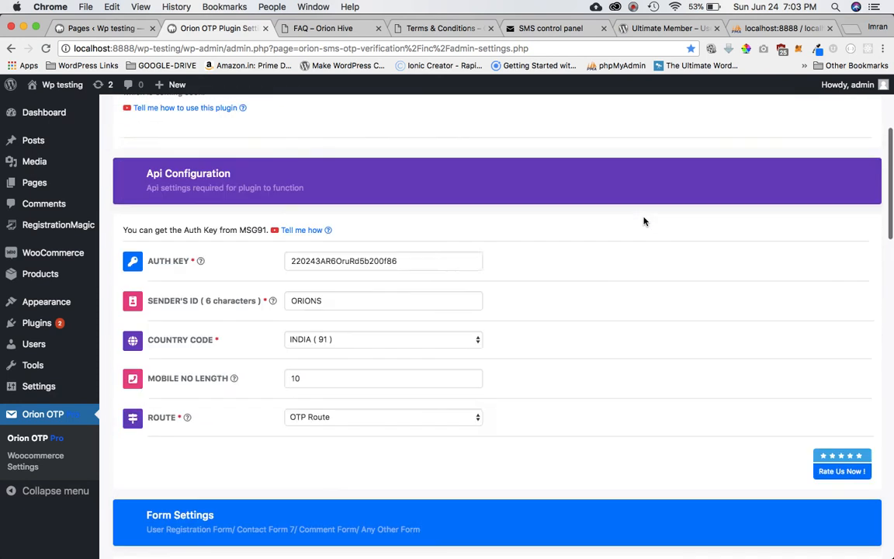
scroll("down", 3)
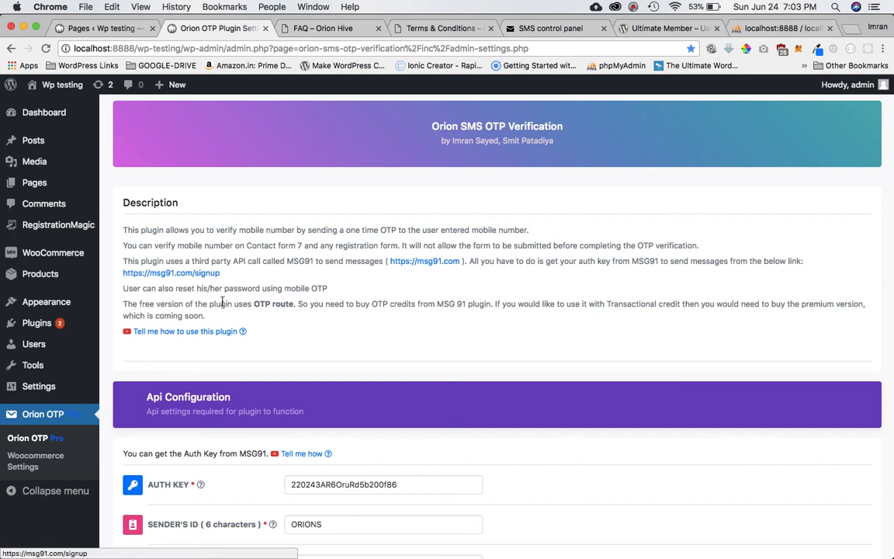
mouse_move(225, 334)
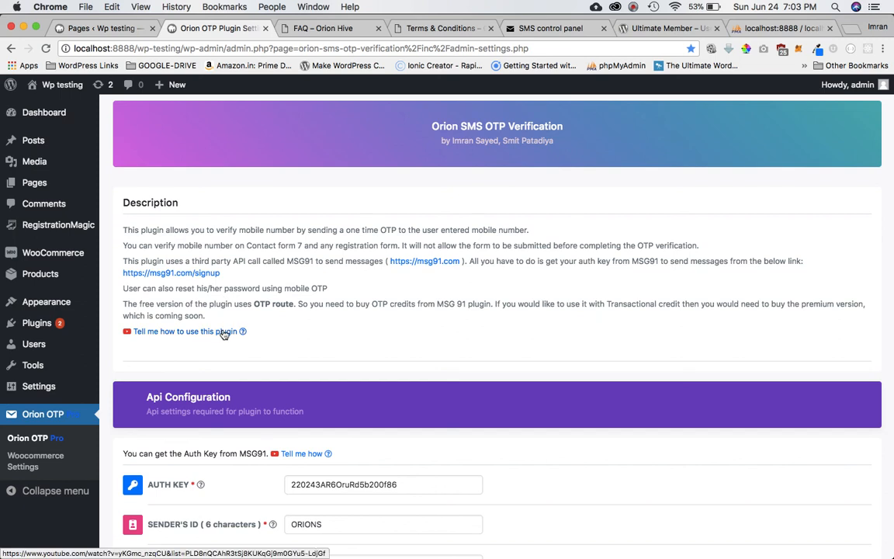
left_click(34, 461)
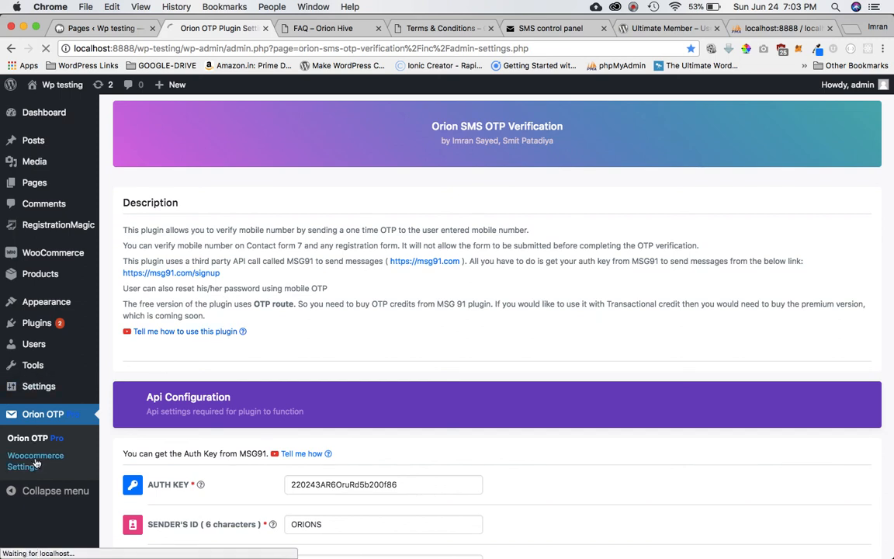
- Click Orion OTP Pro past the WooCommerce coming-soon notice, then return to the FAQ tab
left_click(35, 461)
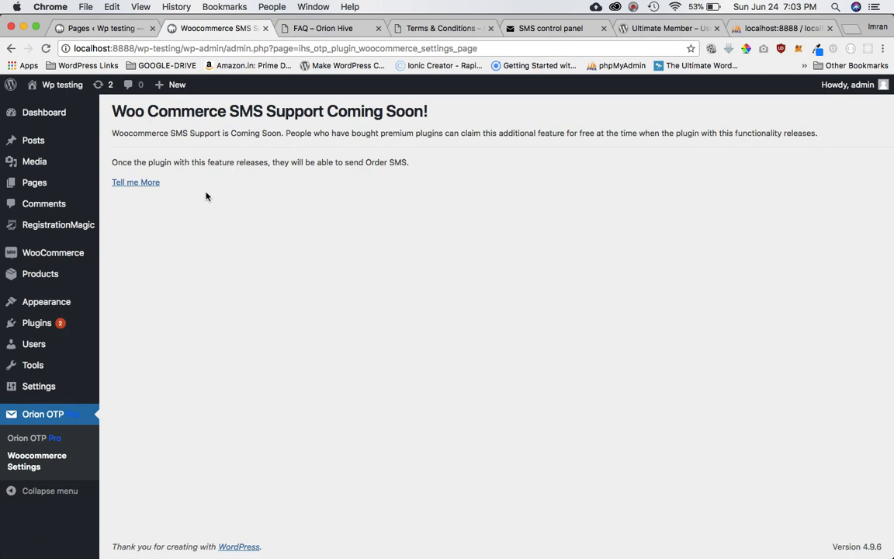
mouse_move(56, 424)
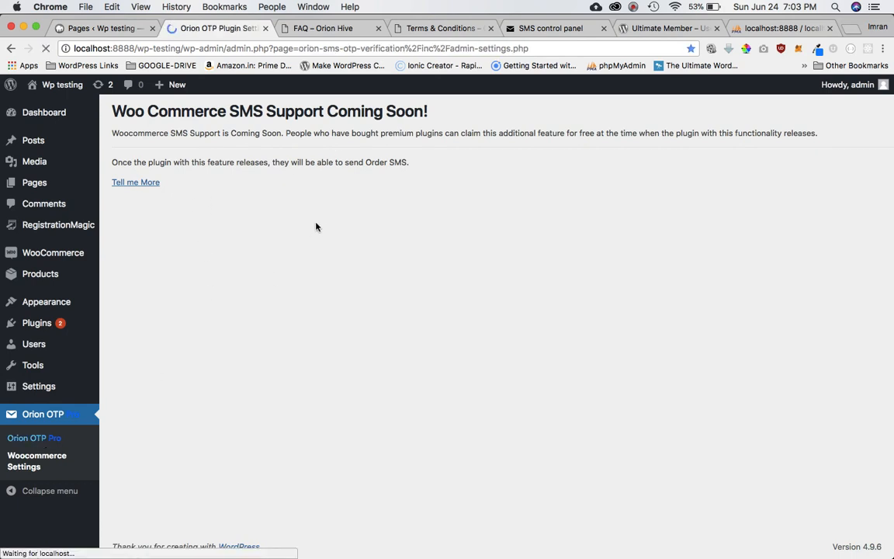
left_click(322, 28)
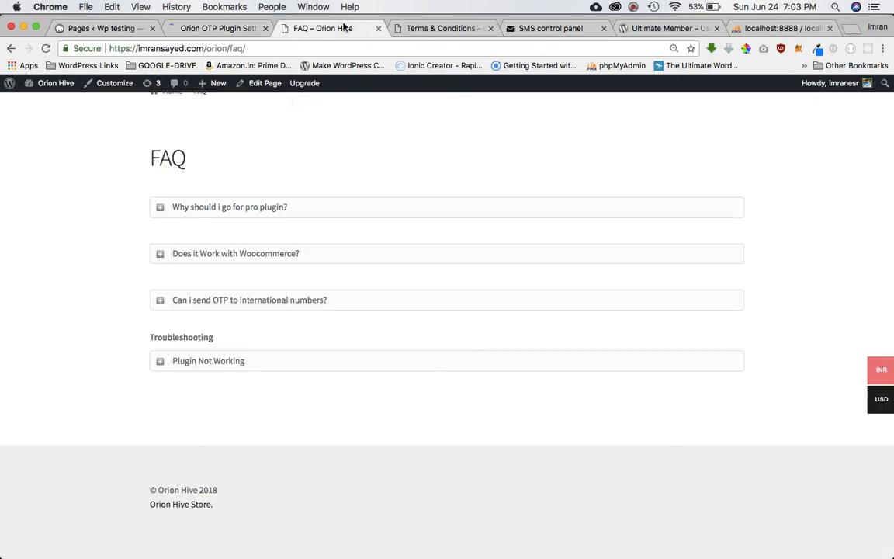